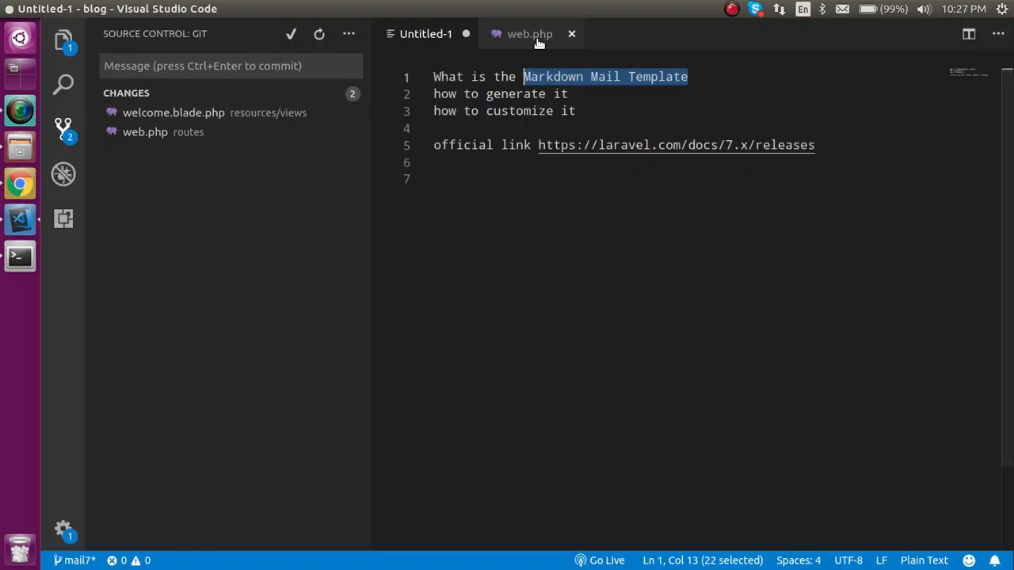
Close the web.php editor so only the Untitled-1 notes remain open.
{"action": "left_click", "coordinate": [572, 33]}
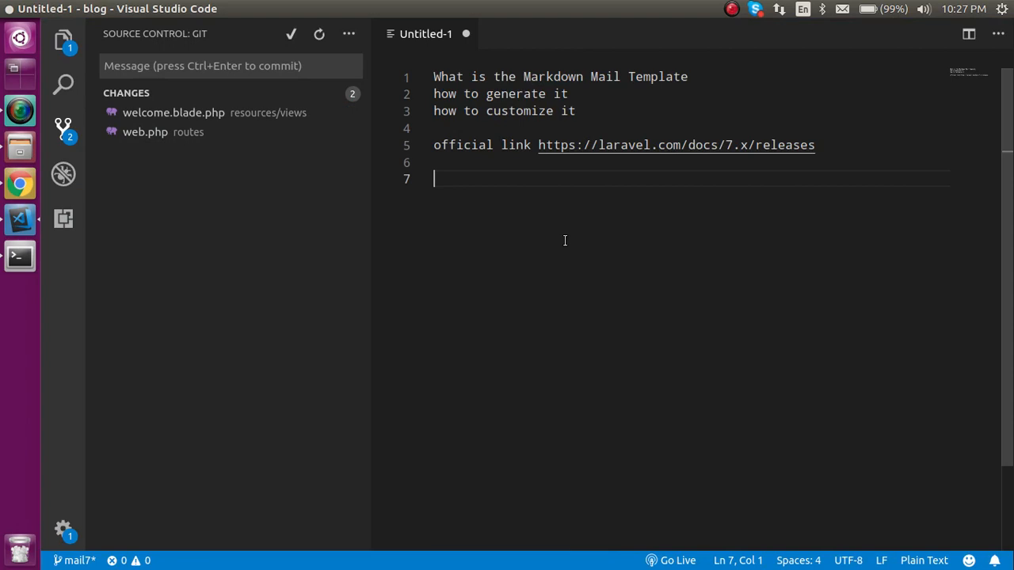
{"action": "mouse_move", "coordinate": [805, 177]}
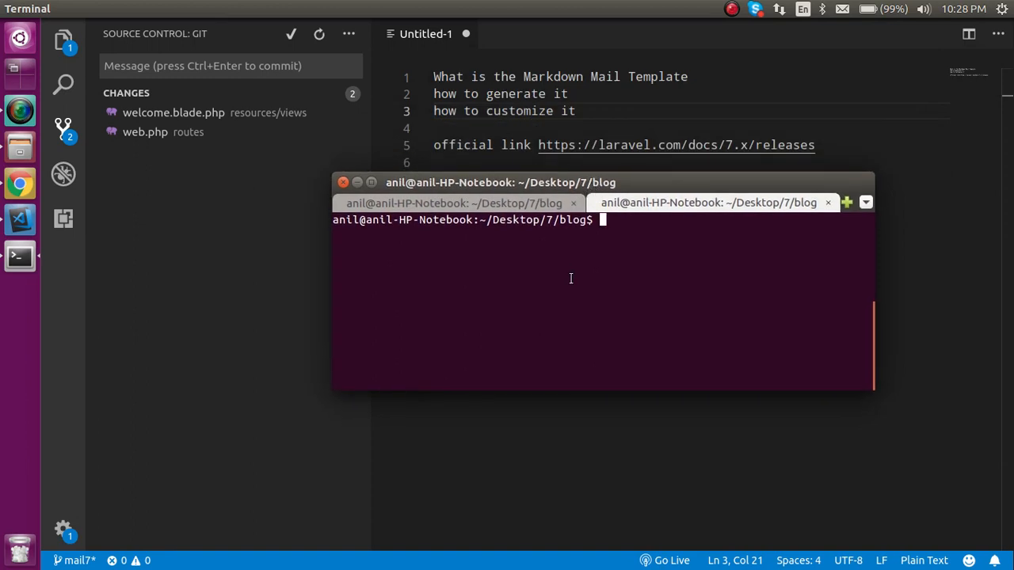
Run php artisan make:mail SampleMail --markdown=emails.SampleMail in the terminal.
{"action": "type", "text": "php arti"}
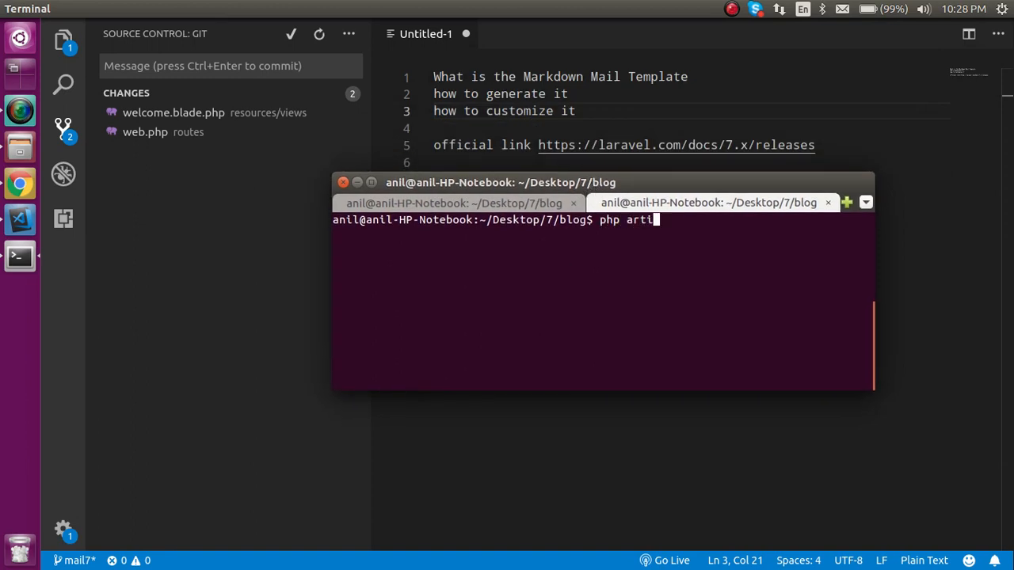
{"action": "type", "text": "san make"}
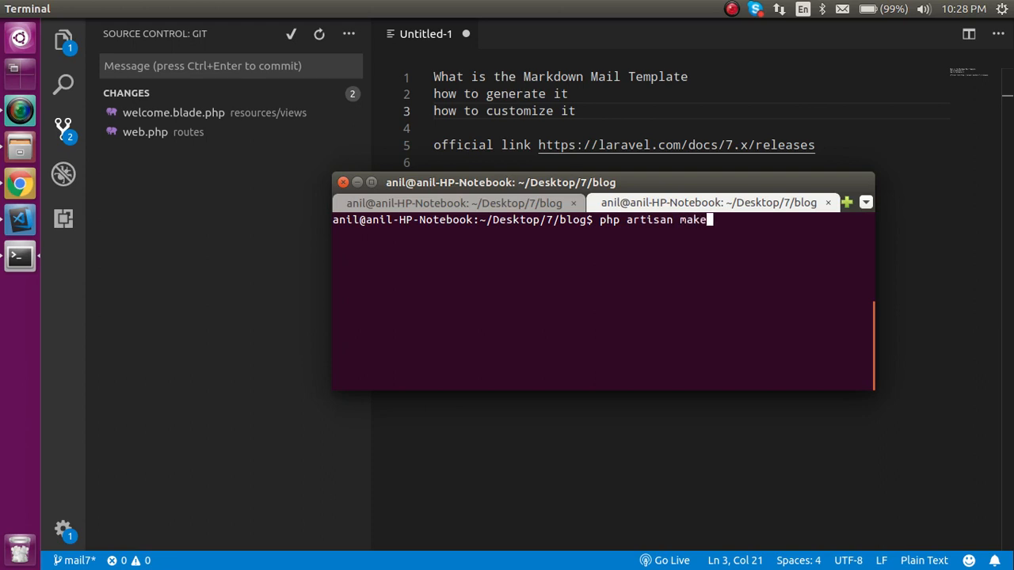
{"action": "type", "text": ":mail"}
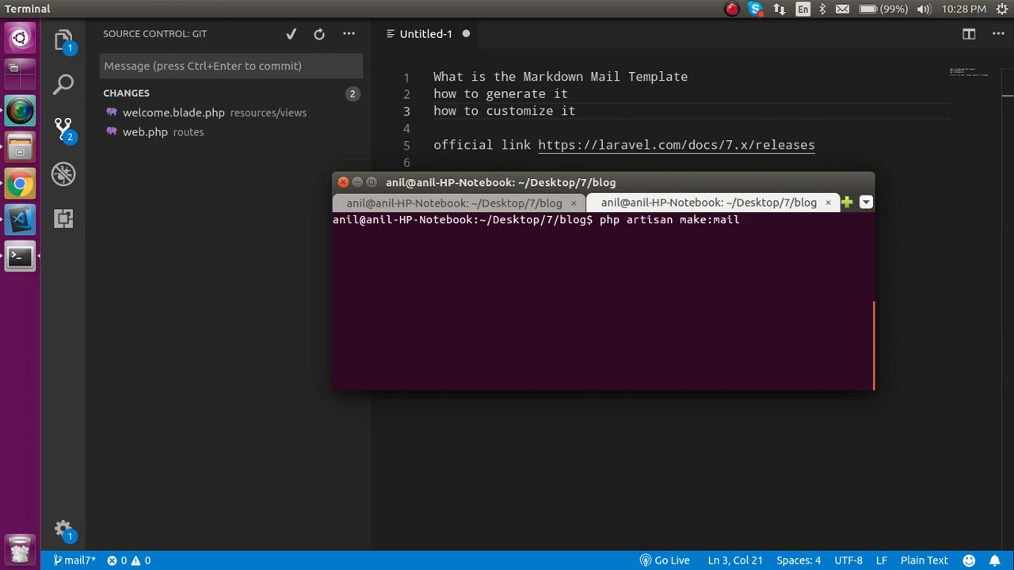
{"action": "type", "text": "Sa"}
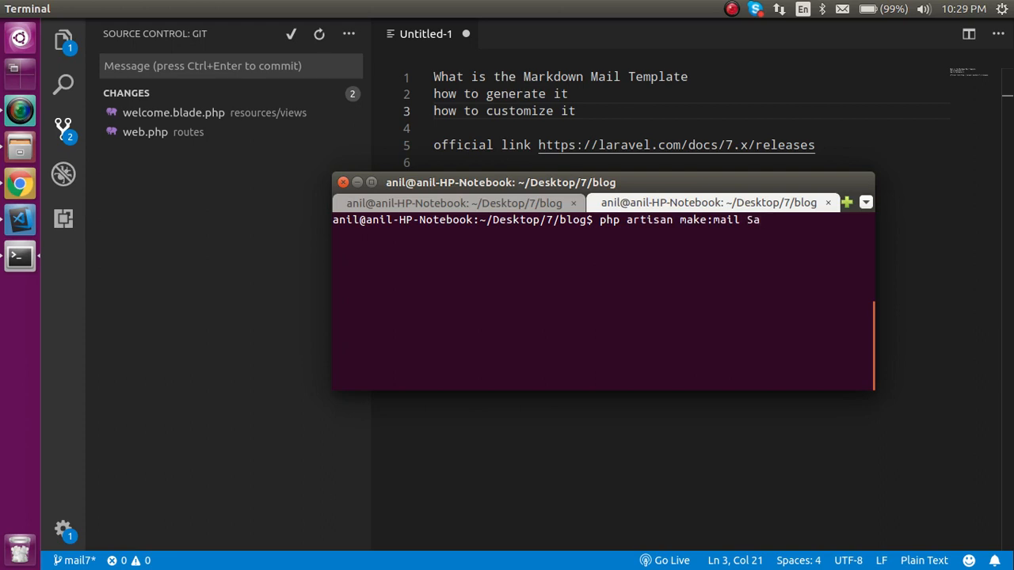
{"action": "type", "text": "mple"}
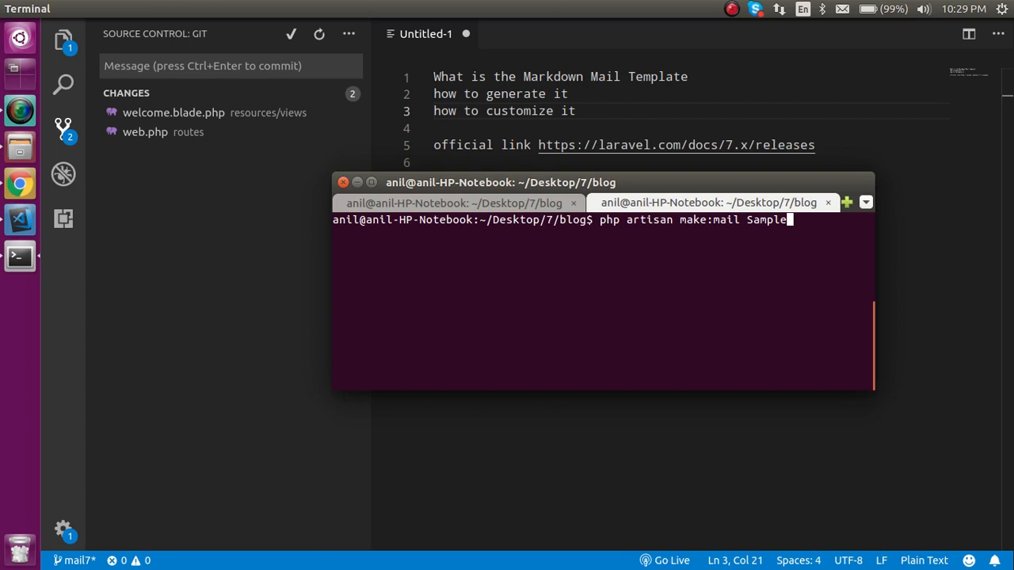
{"action": "type", "text": "Mail"}
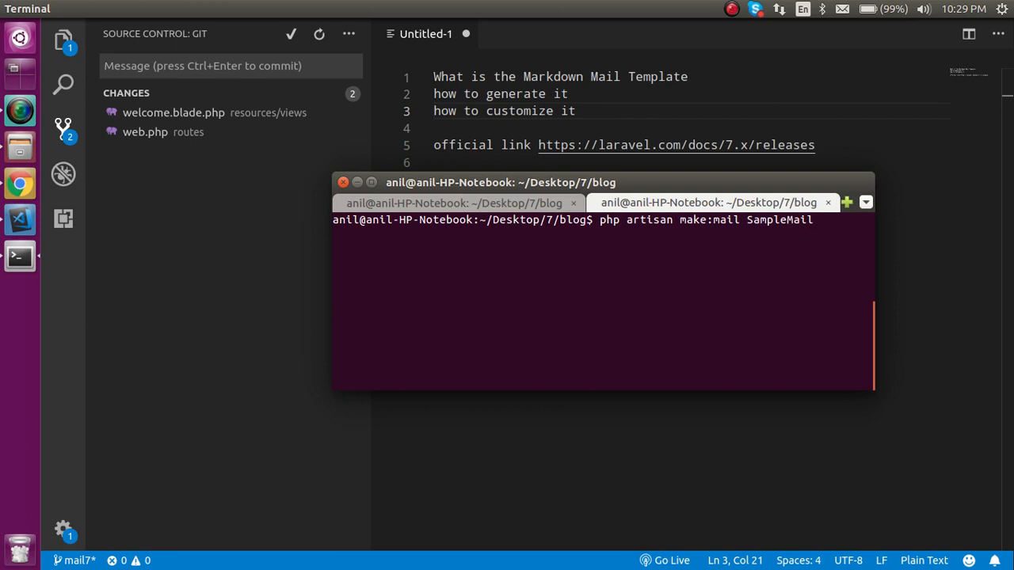
{"action": "type", "text": "--markdown"}
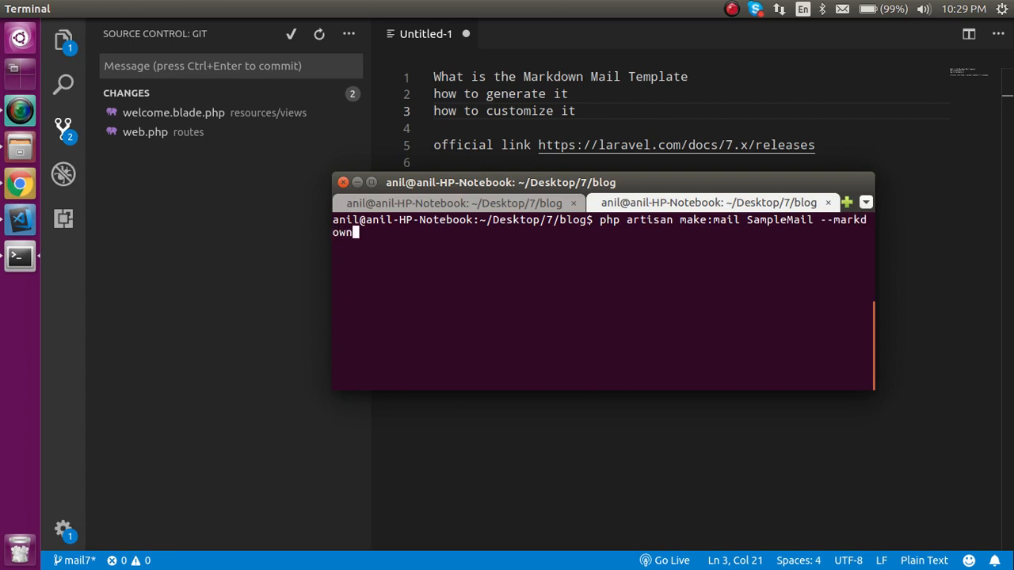
{"action": "type", "text": "="}
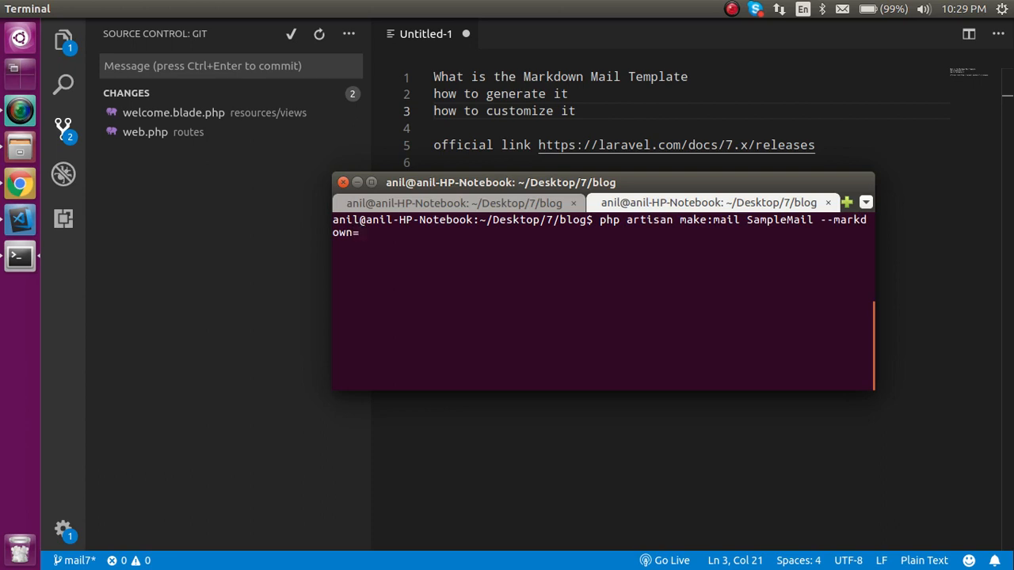
{"action": "type", "text": "email"}
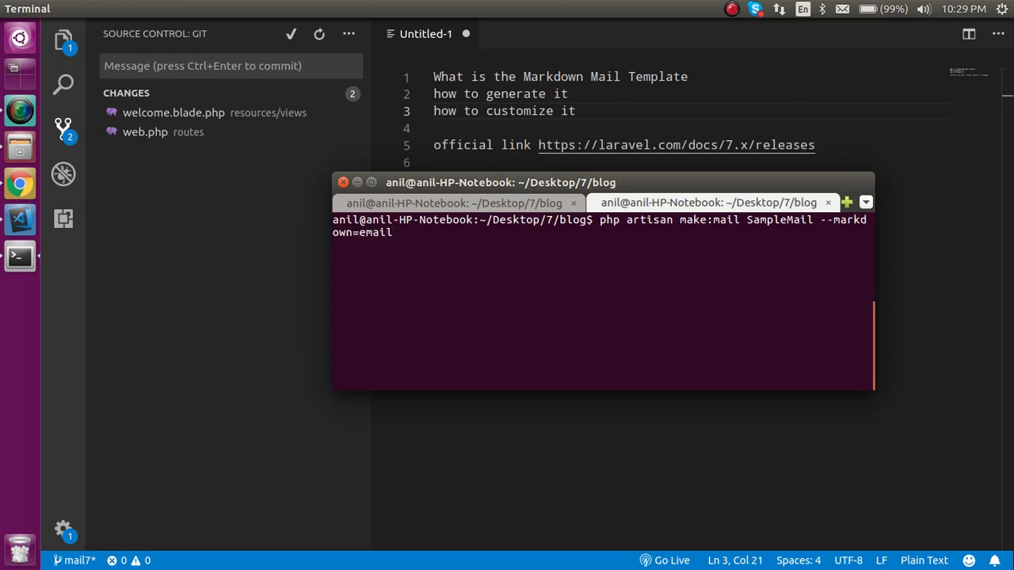
{"action": "type", "text": "s."}
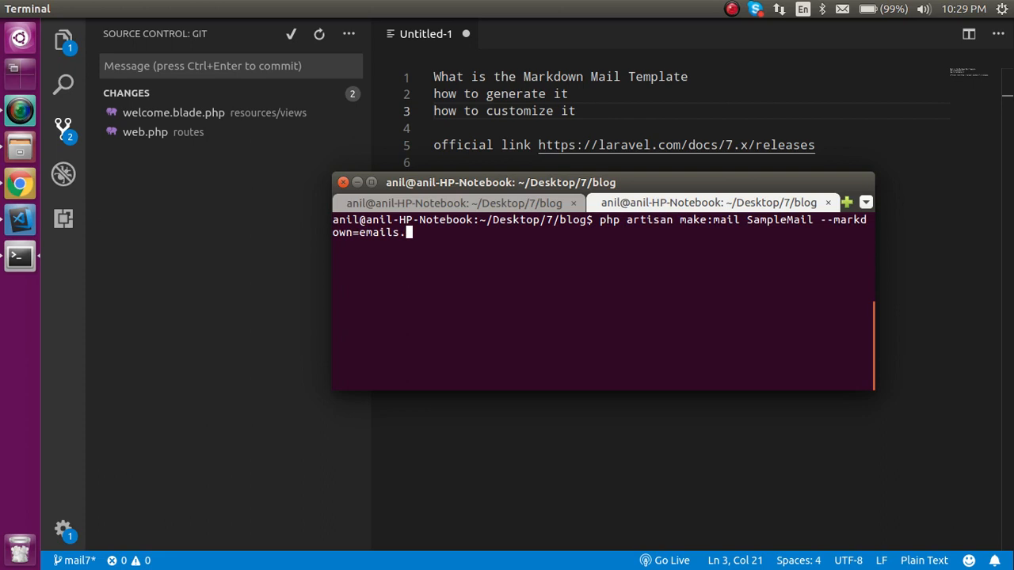
{"action": "type", "text": "Sample"}
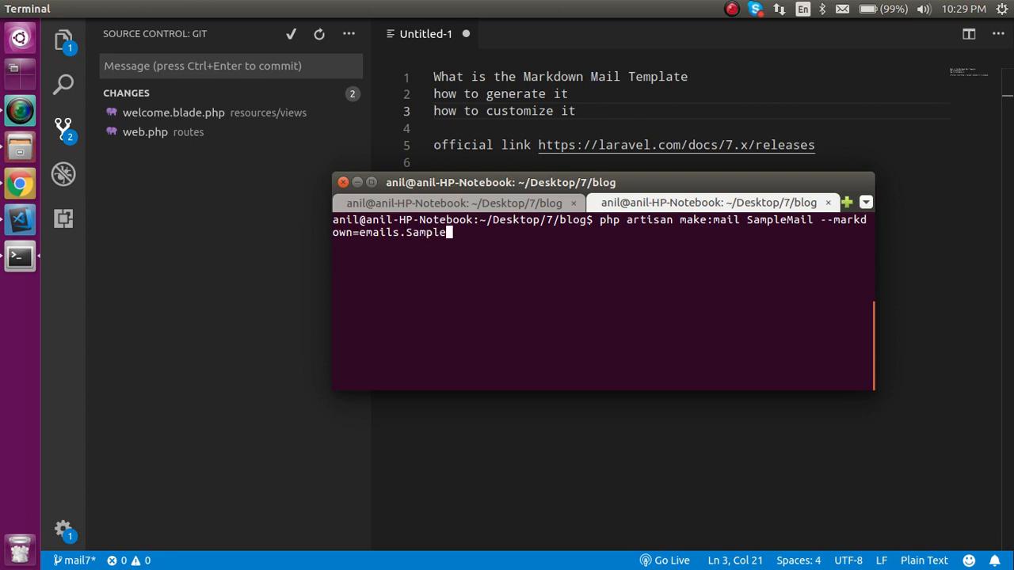
{"action": "type", "text": "Ma"}
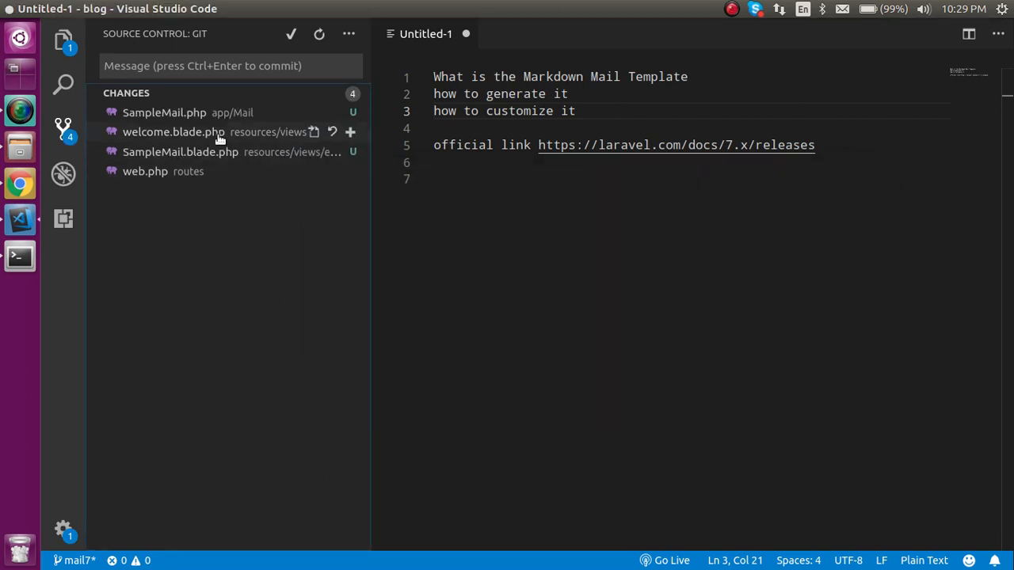
View SampleMail.php and SampleMail.blade.php from Source Control, glancing at the Untitled-1 notes between.
{"action": "left_click", "coordinate": [165, 113]}
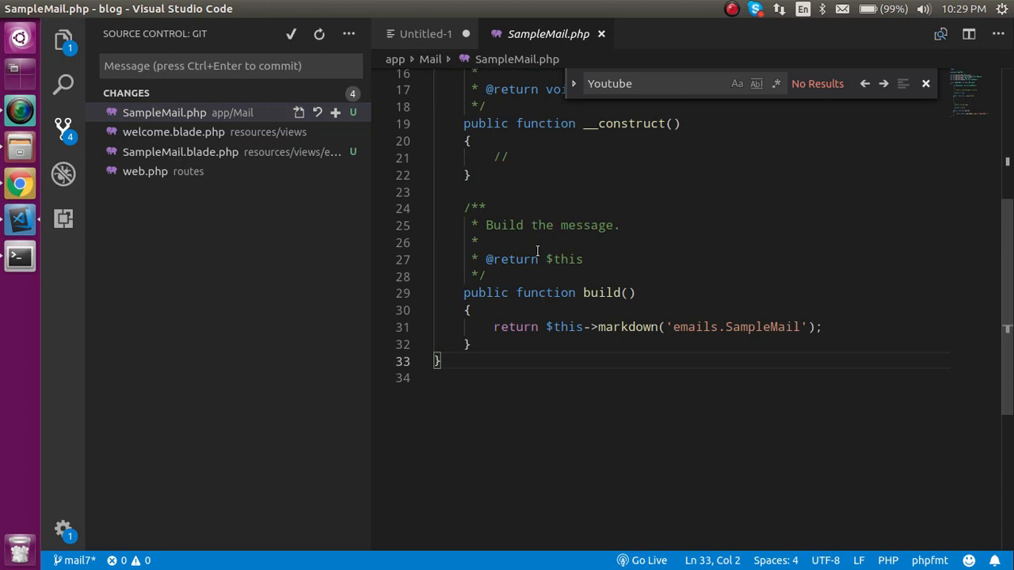
{"action": "mouse_move", "coordinate": [643, 285]}
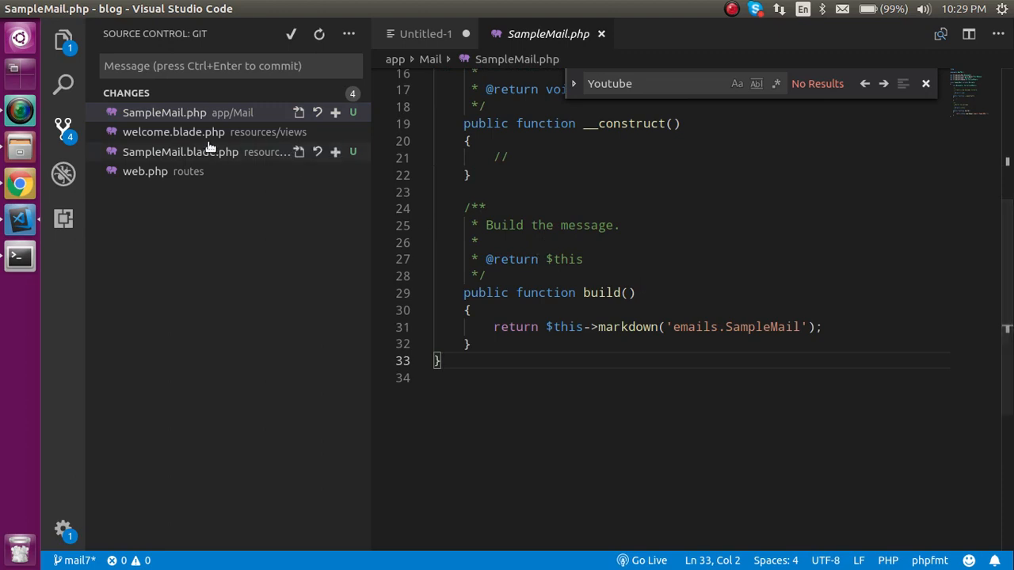
{"action": "left_click", "coordinate": [181, 152]}
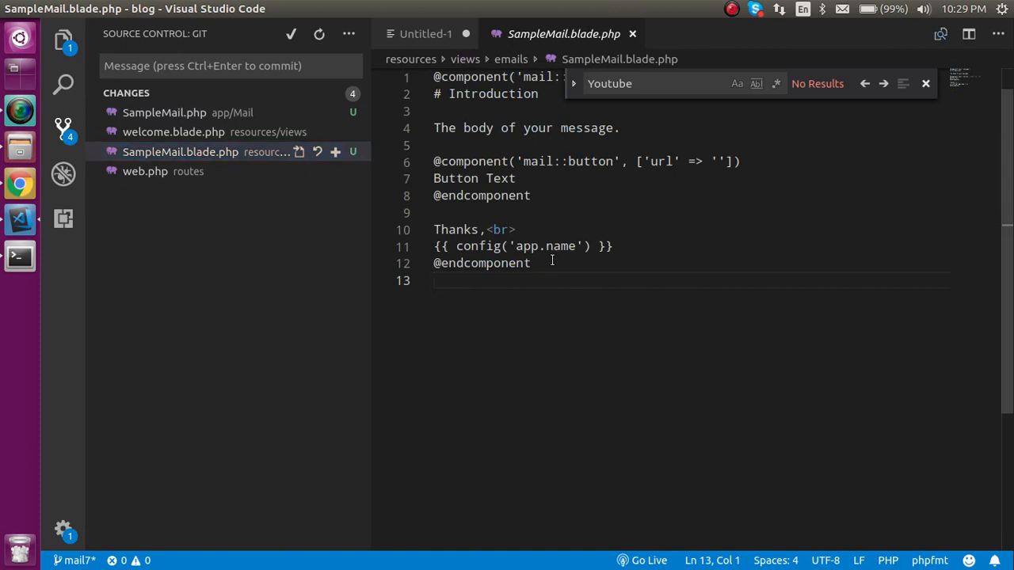
{"action": "left_click", "coordinate": [425, 33]}
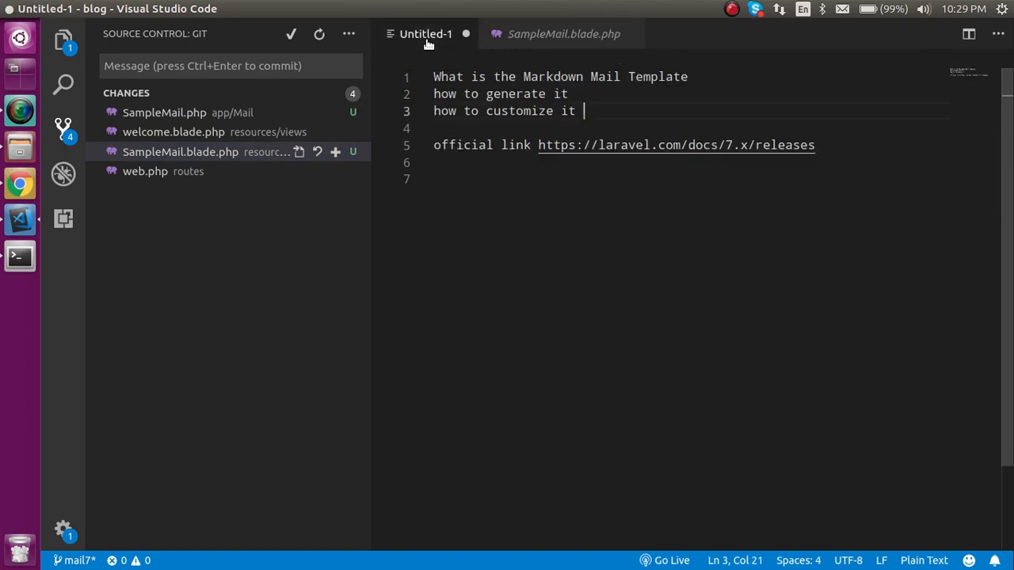
{"action": "left_click", "coordinate": [564, 33]}
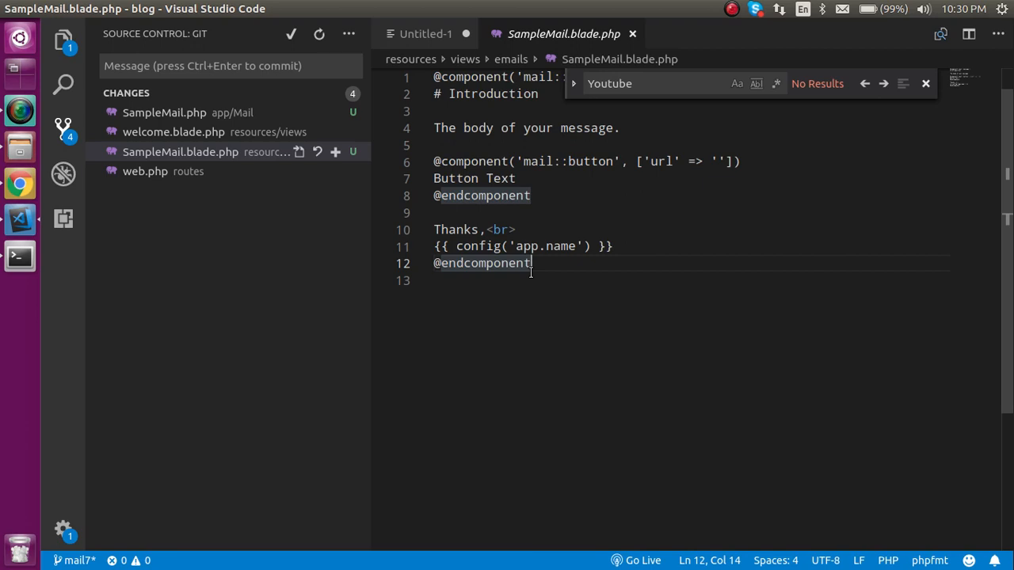
{"action": "key", "text": "ctrl+p"}
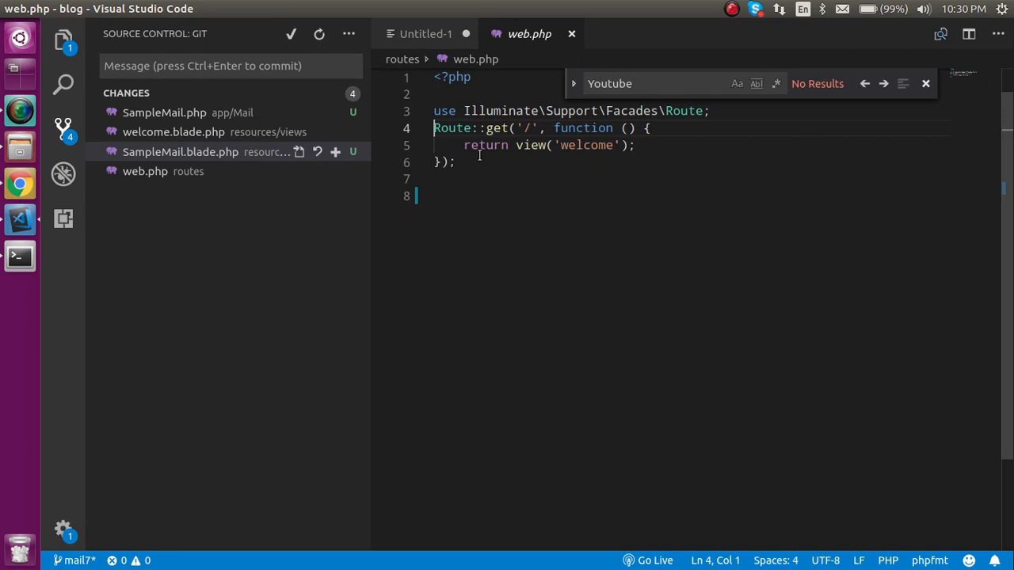
Add use App\Mail\SampleMail; below the Route import in web.php and save.
{"action": "key", "text": "Enter"}
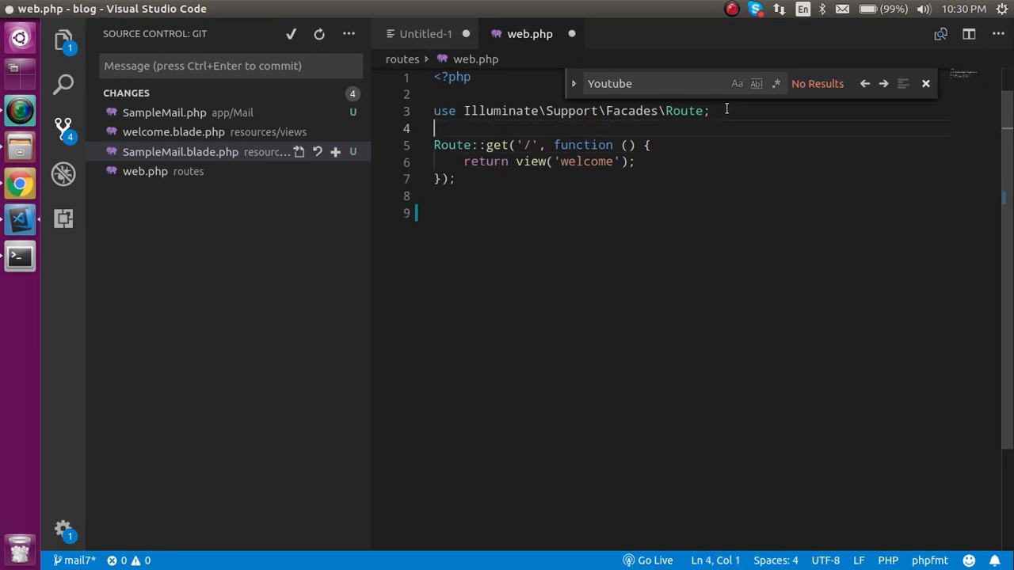
{"action": "type", "text": "use"}
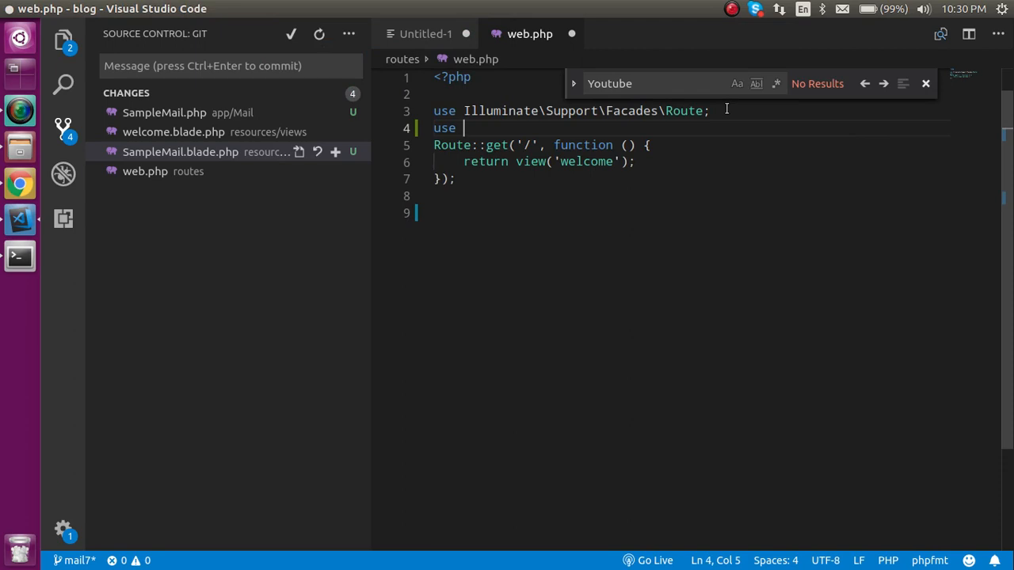
{"action": "type", "text": "App\\"}
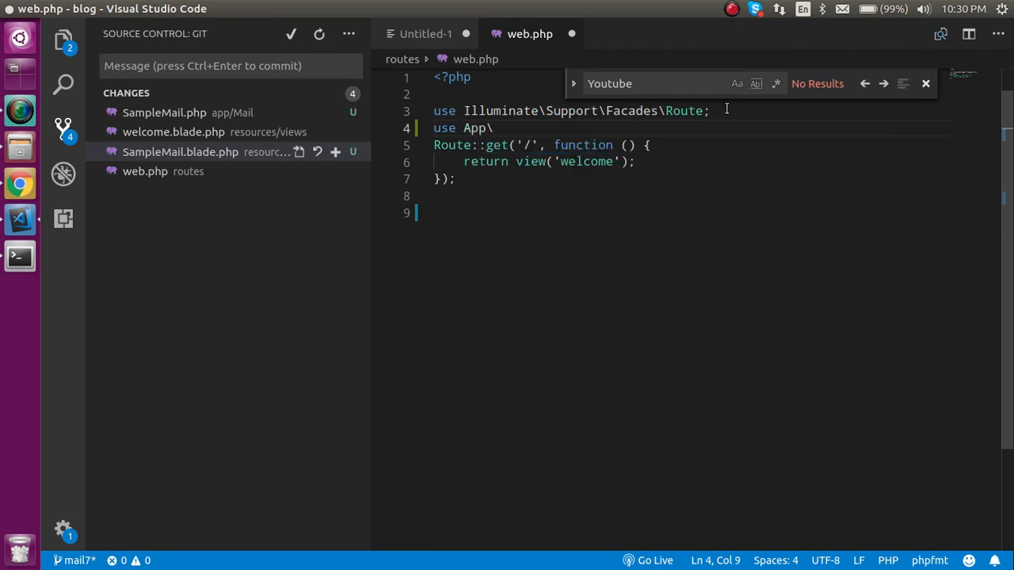
{"action": "type", "text": "Mail\\"}
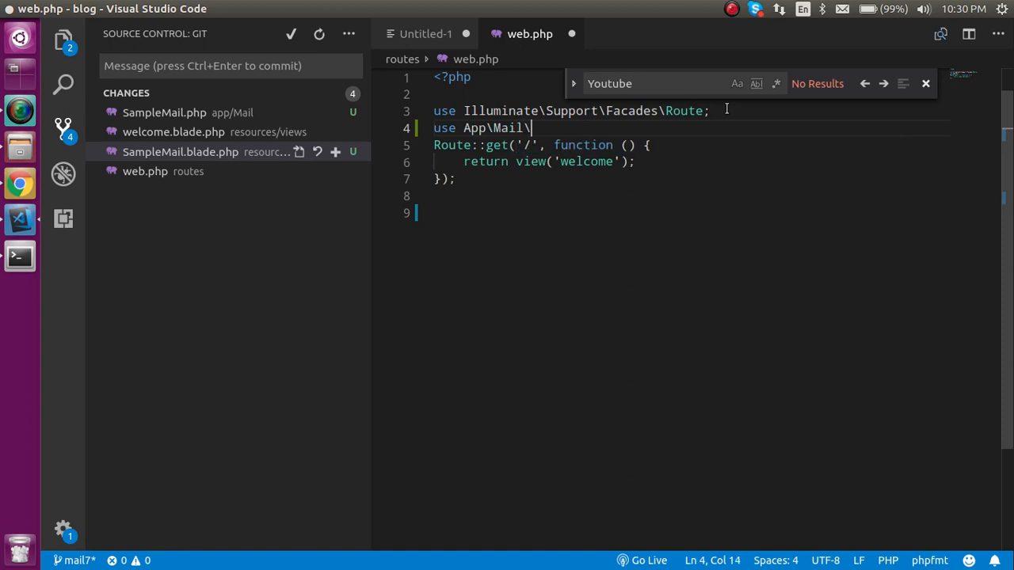
{"action": "type", "text": "SampleMail;"}
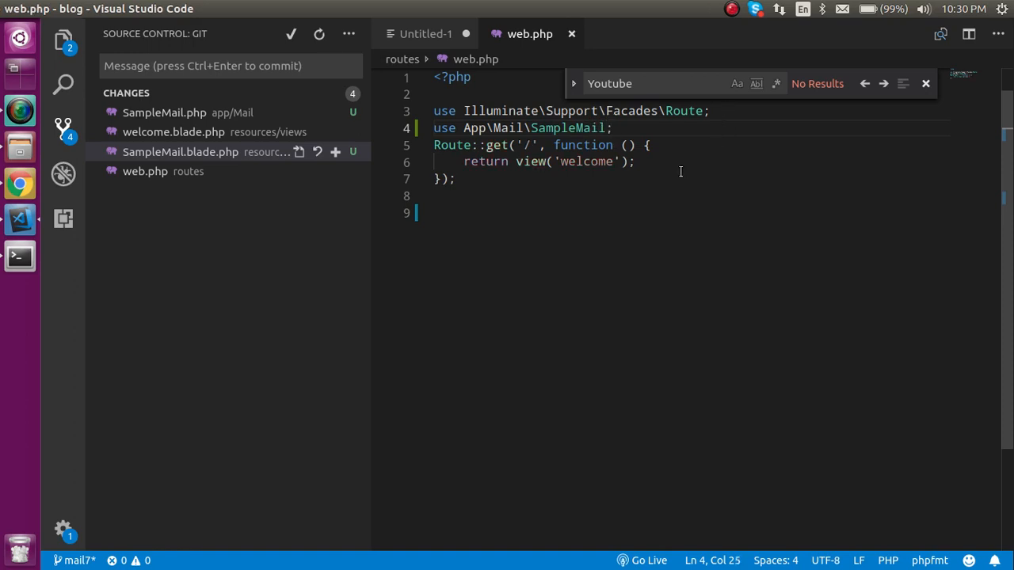
{"action": "key", "text": "ctrl+/"}
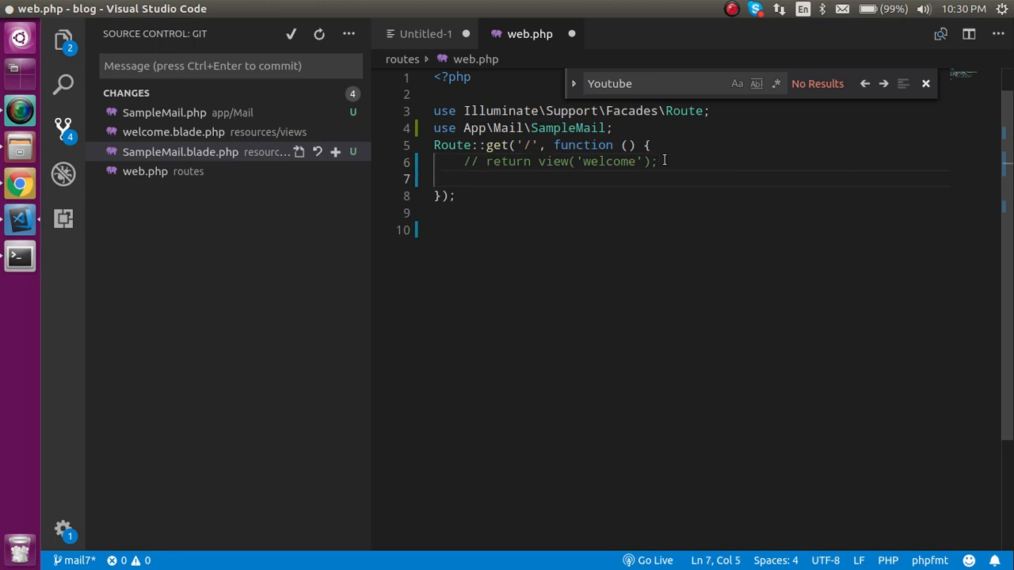
Make the home route return new SampleMail(); in place of the welcome view.
{"action": "type", "text": "return"}
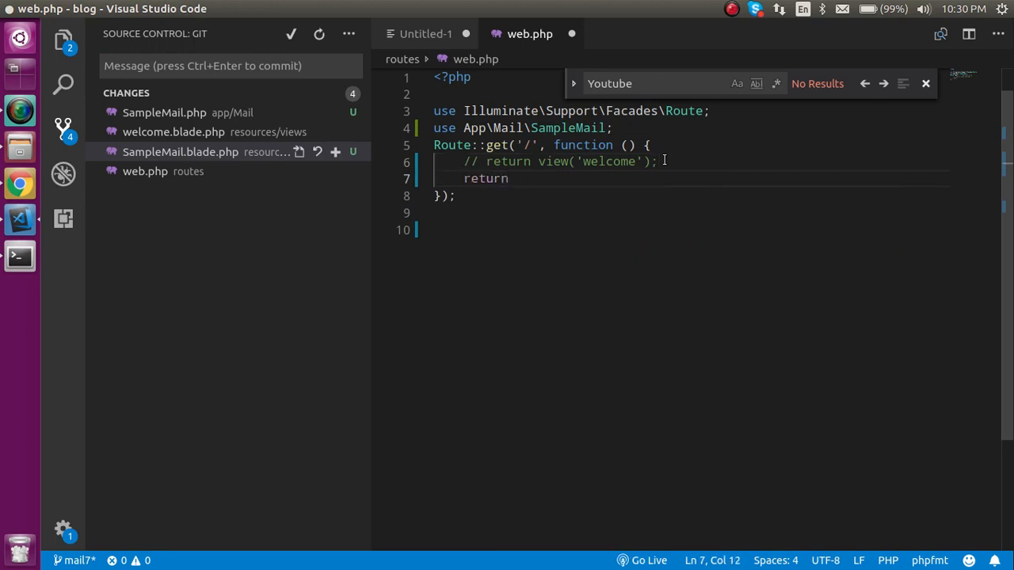
{"action": "type", "text": "Sam"}
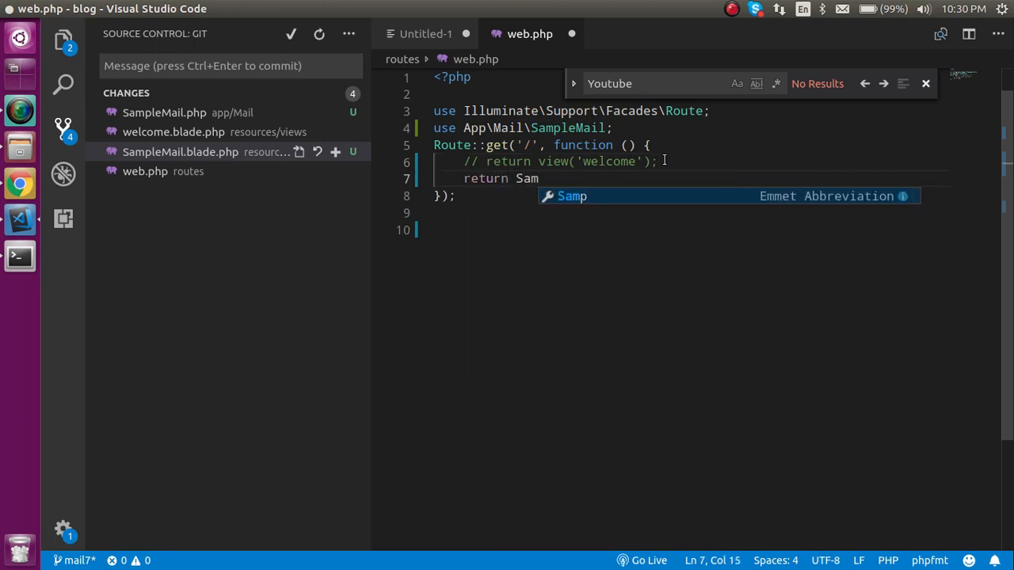
{"action": "type", "text": "ple"}
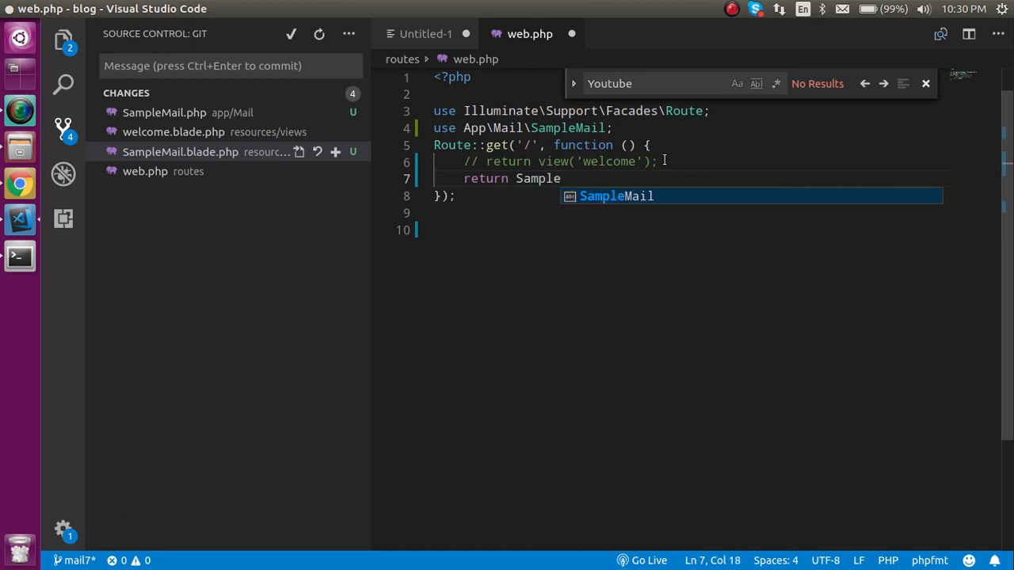
{"action": "type", "text": "Mal"}
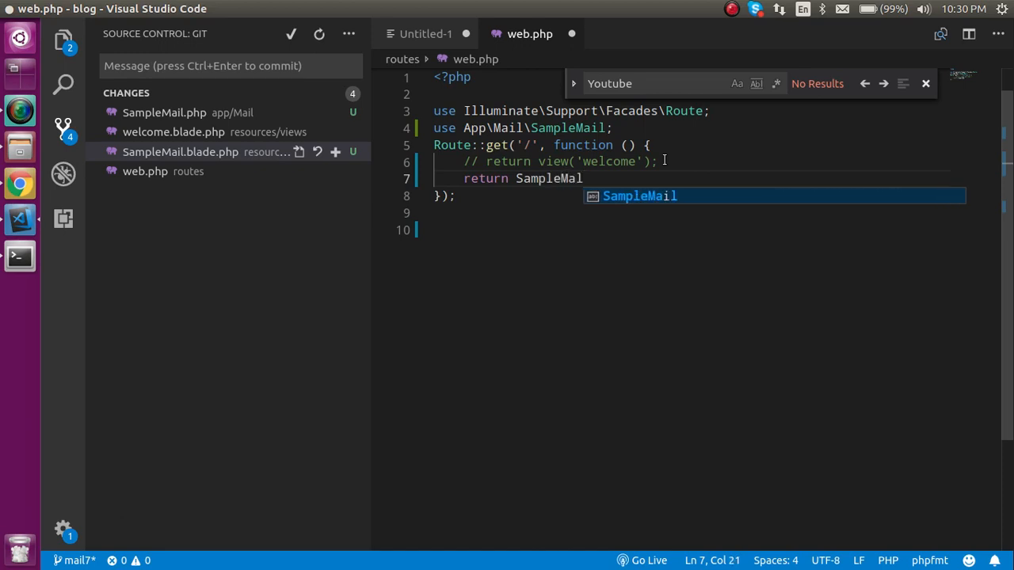
{"action": "type", "text": "l()"}
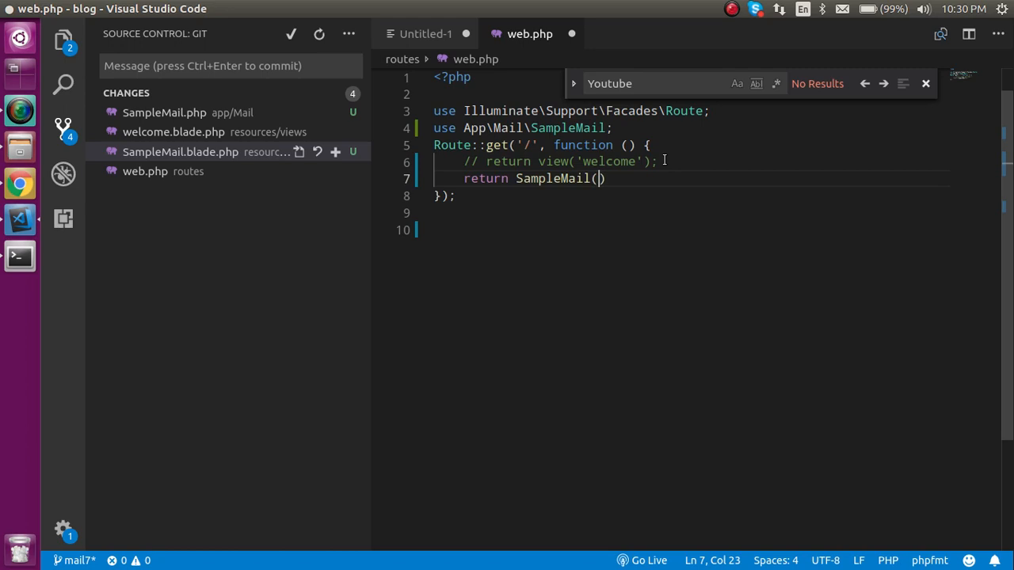
{"action": "type", "text": ";"}
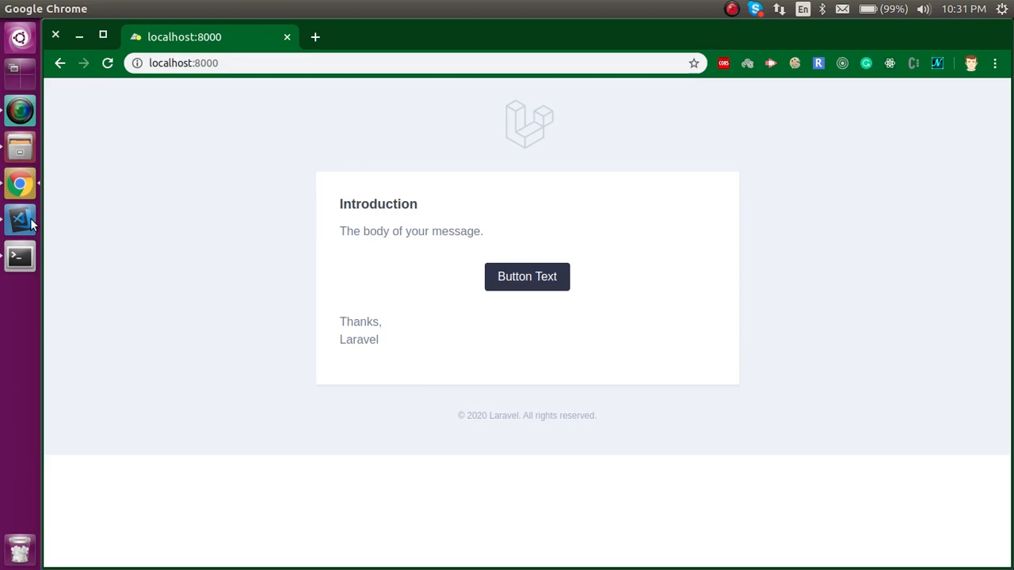
Bring VS Code forward, then start a blank new Chrome tab beside localhost:8000.
{"action": "left_click", "coordinate": [20, 219]}
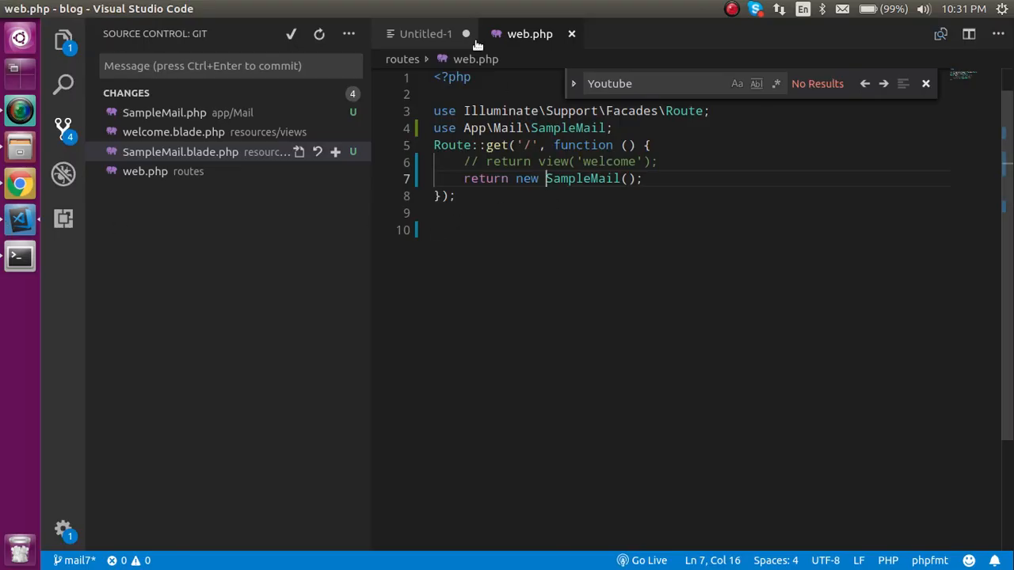
{"action": "left_click", "coordinate": [424, 34]}
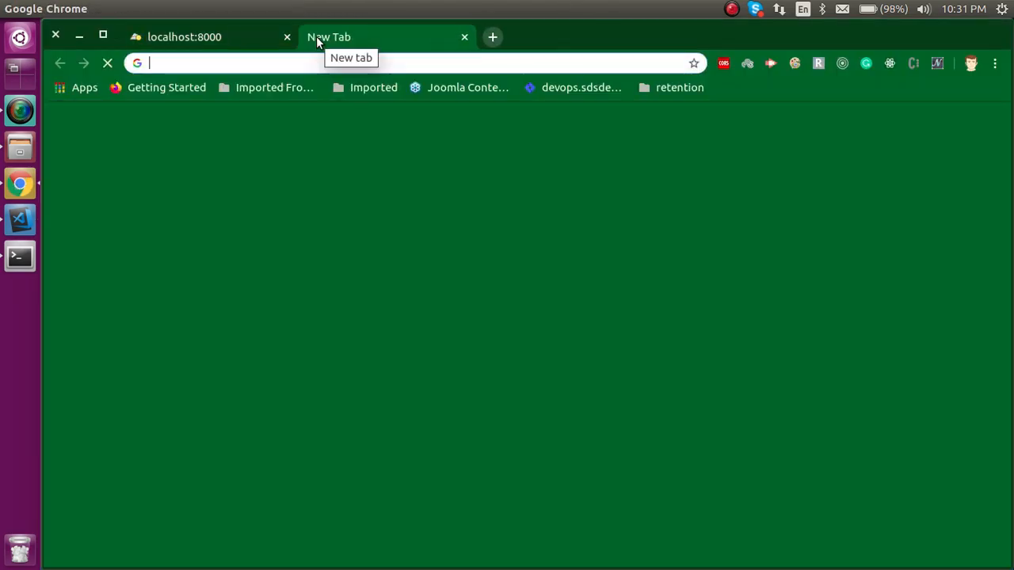
Go to laravel.com/docs/7.x/releases, find 'markd' and follow the link to the Mail documentation.
{"action": "type", "text": "laravel.com/docs/7.x/releases"}
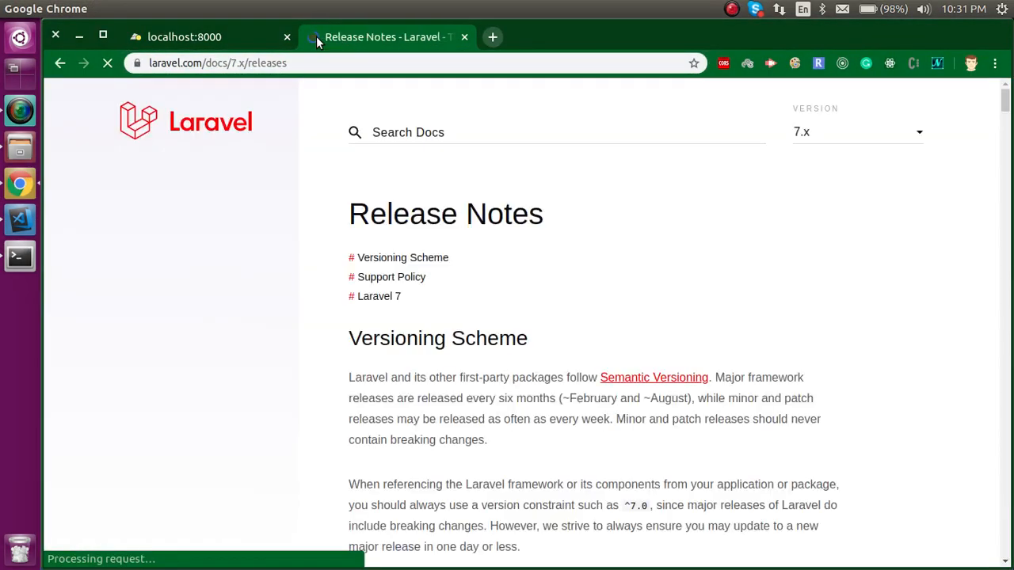
{"action": "type", "text": "markd"}
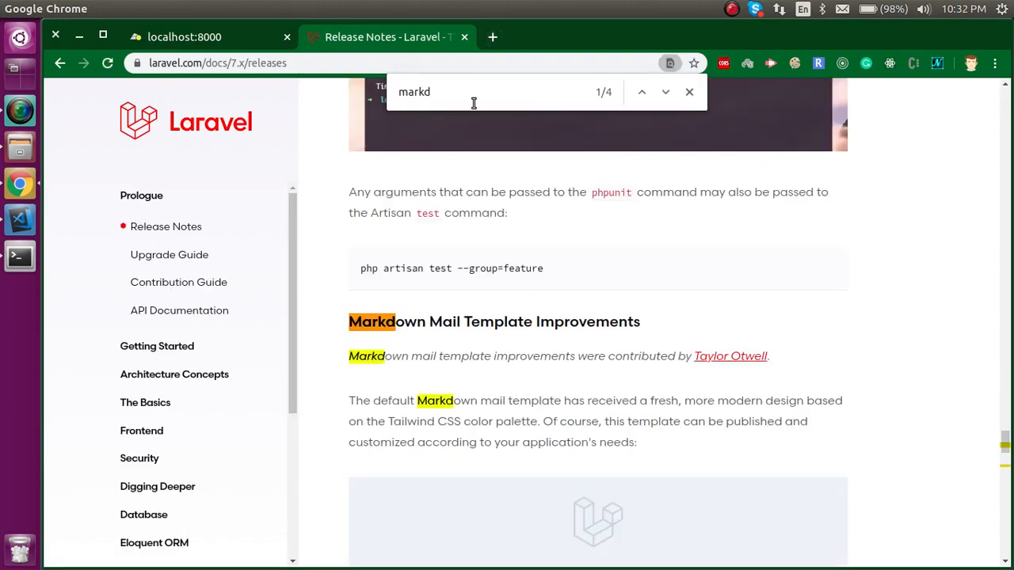
{"action": "scroll", "scroll_direction": "down", "scroll_amount": 3}
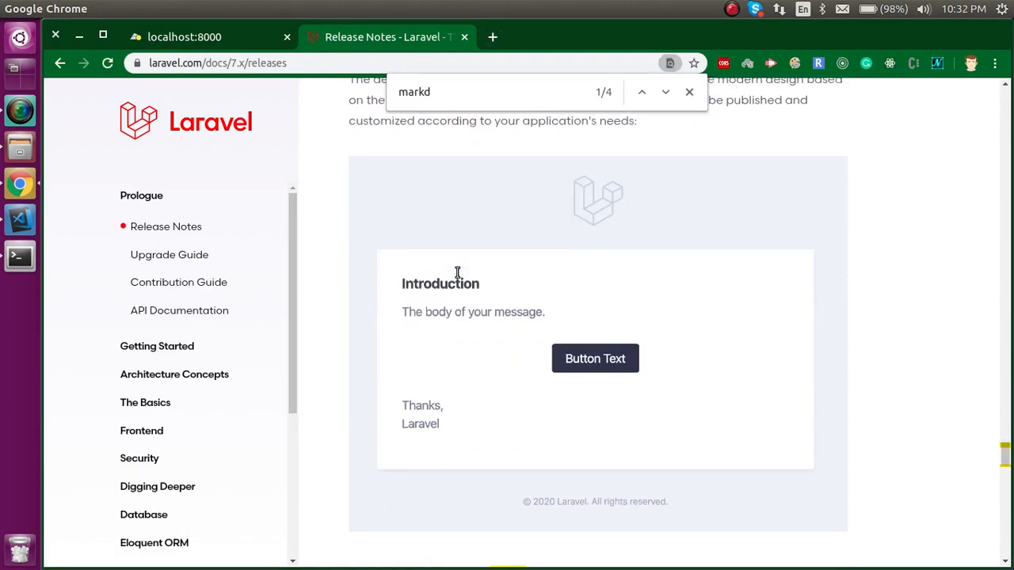
{"action": "scroll", "scroll_direction": "down", "scroll_amount": 3}
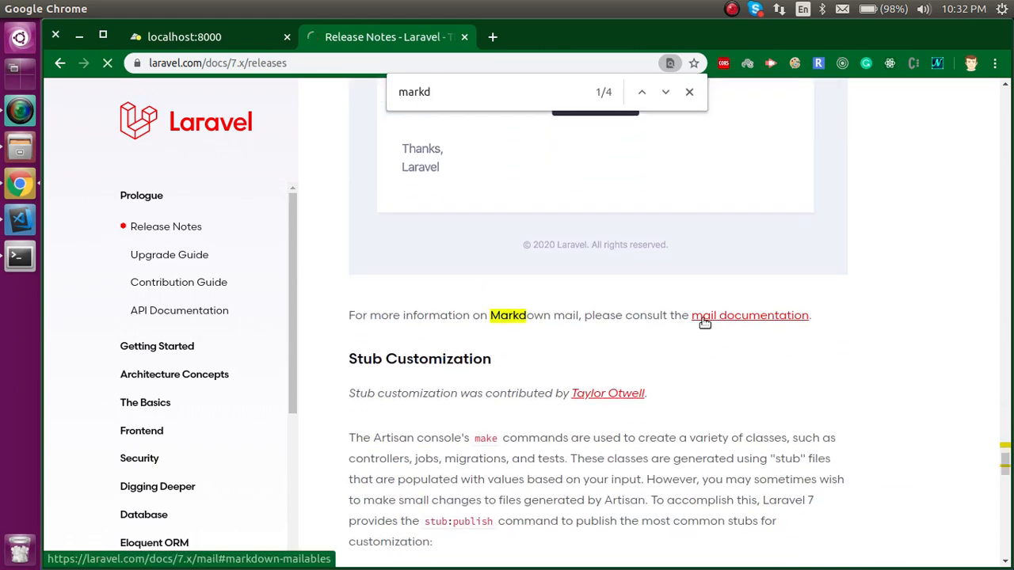
{"action": "left_click", "coordinate": [749, 314]}
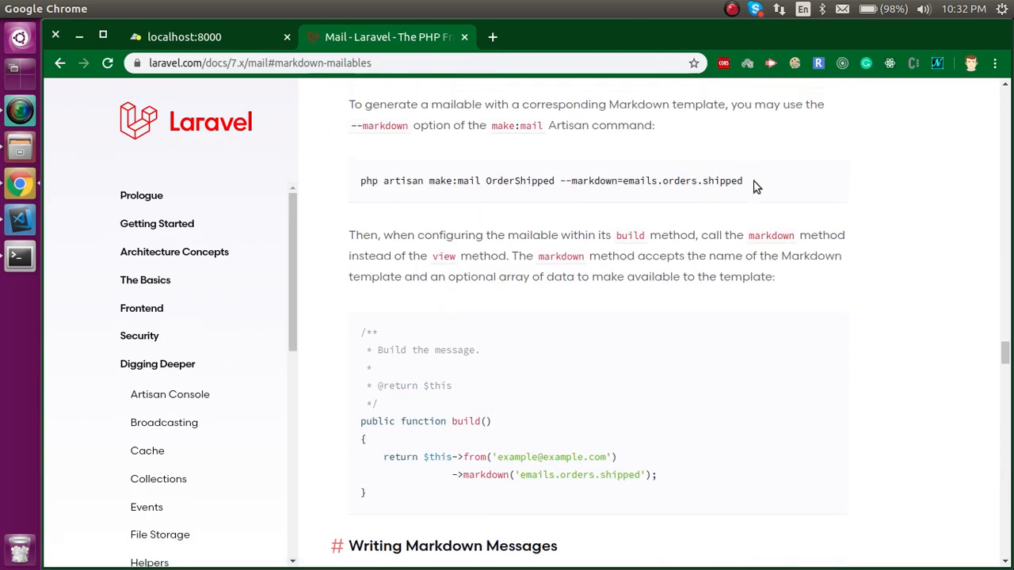
Scroll the Mail docs down to the Panel Component example and copy its snippet.
{"action": "scroll", "scroll_direction": "down", "scroll_amount": 3}
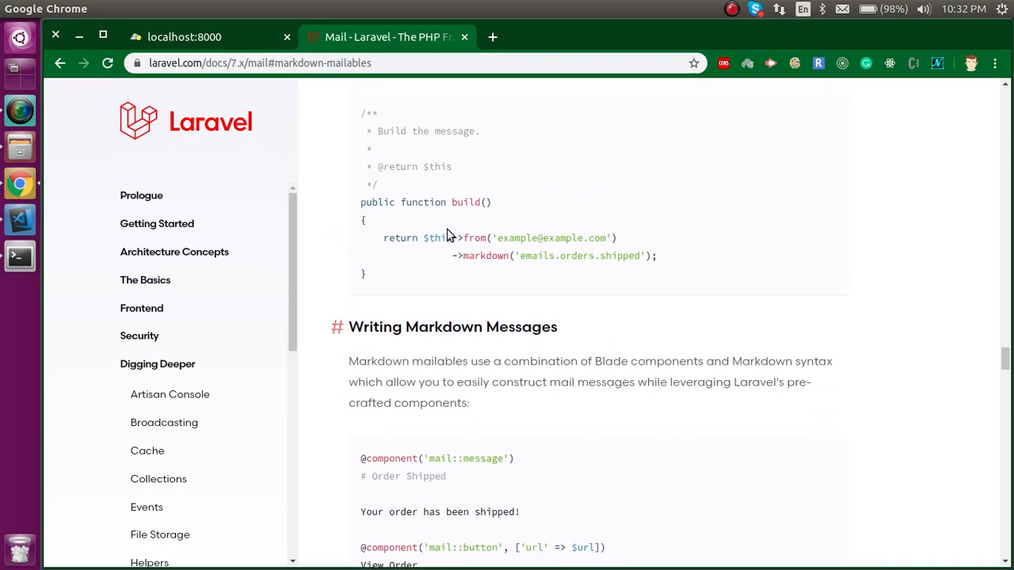
{"action": "scroll", "scroll_direction": "down", "scroll_amount": 3}
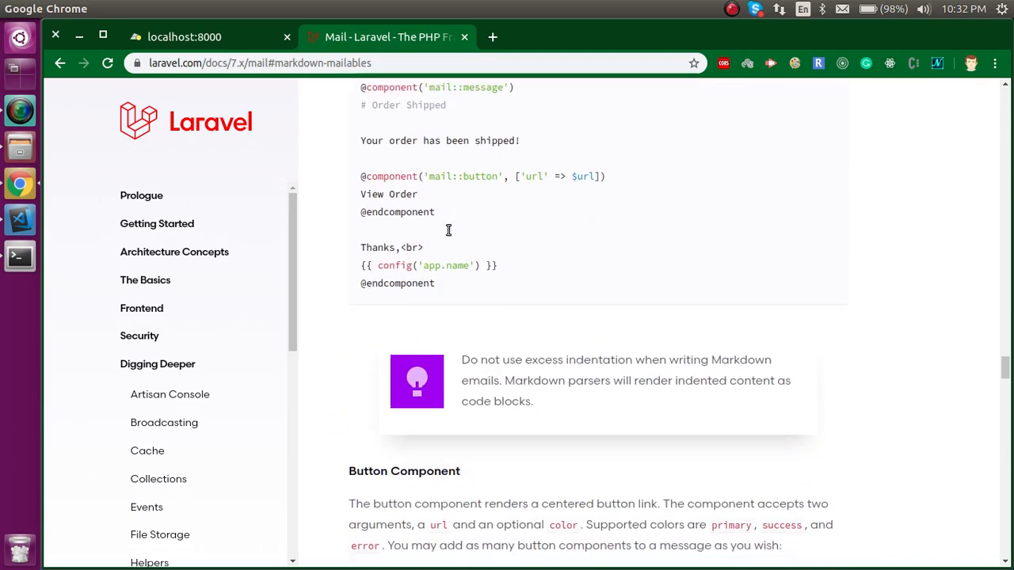
{"action": "scroll", "scroll_direction": "down", "scroll_amount": 3}
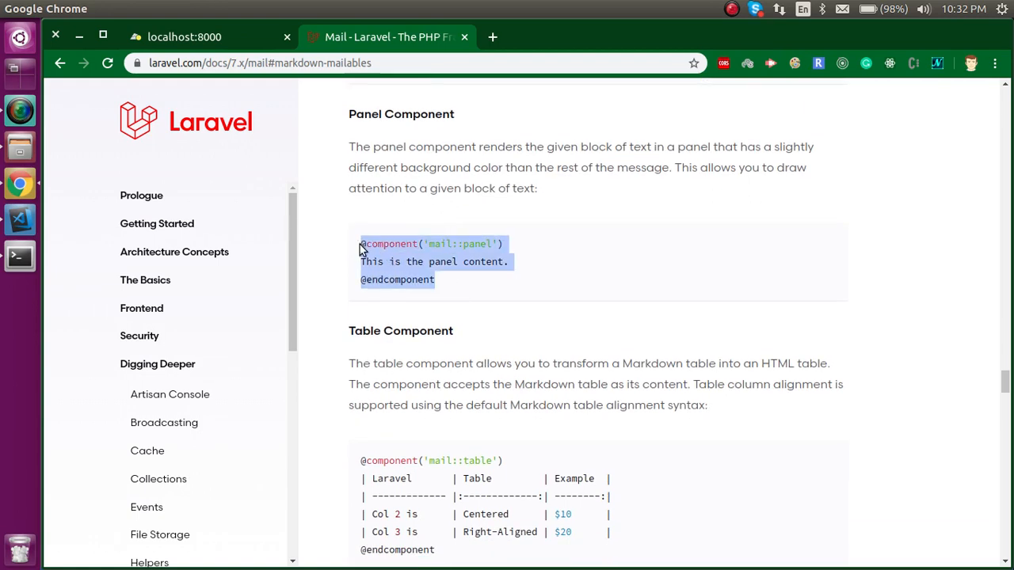
{"action": "mouse_move", "coordinate": [386, 261]}
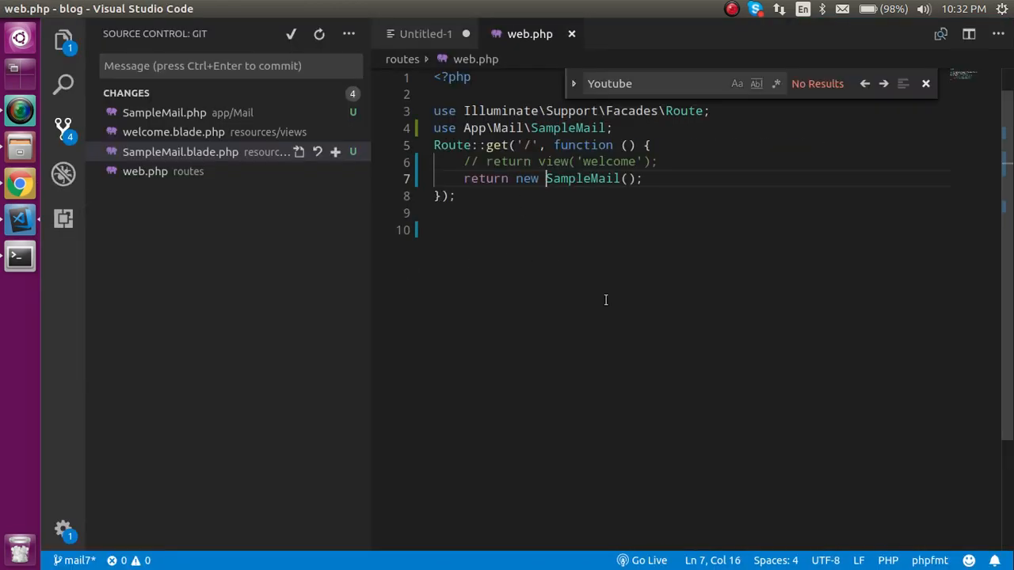
{"action": "mouse_move", "coordinate": [182, 156]}
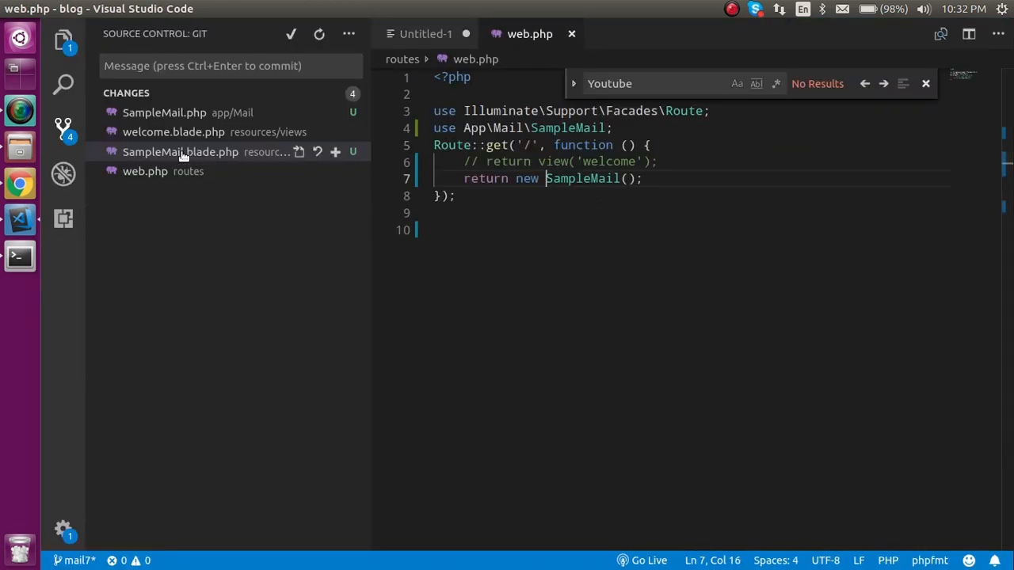
Bring up SampleMail.blade.php from Source Control to paste the panel component.
{"action": "left_click", "coordinate": [181, 152]}
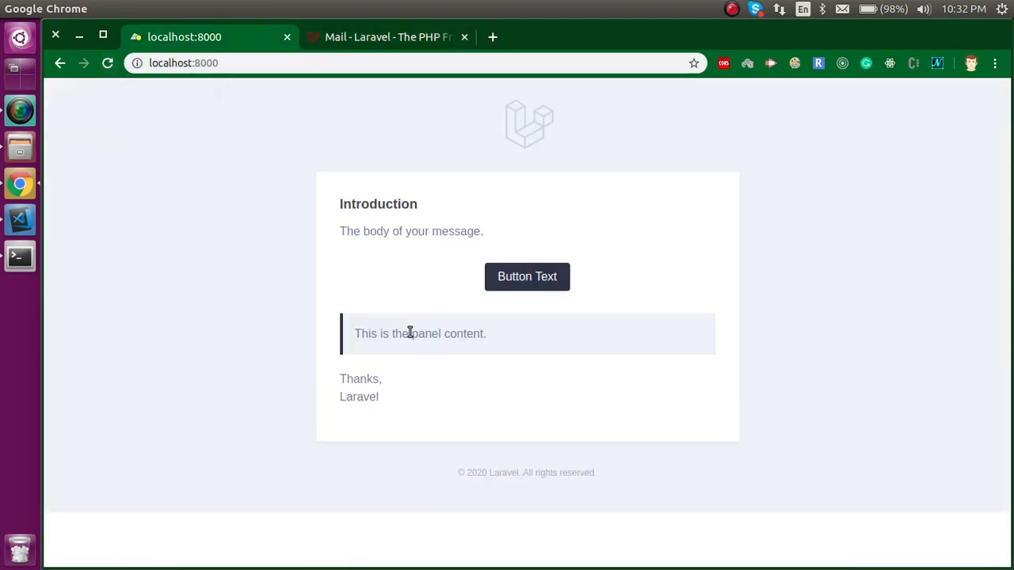
Copy the Table Component snippet from the docs into the mail and return to the localhost:8000 preview.
{"action": "left_click", "coordinate": [388, 36]}
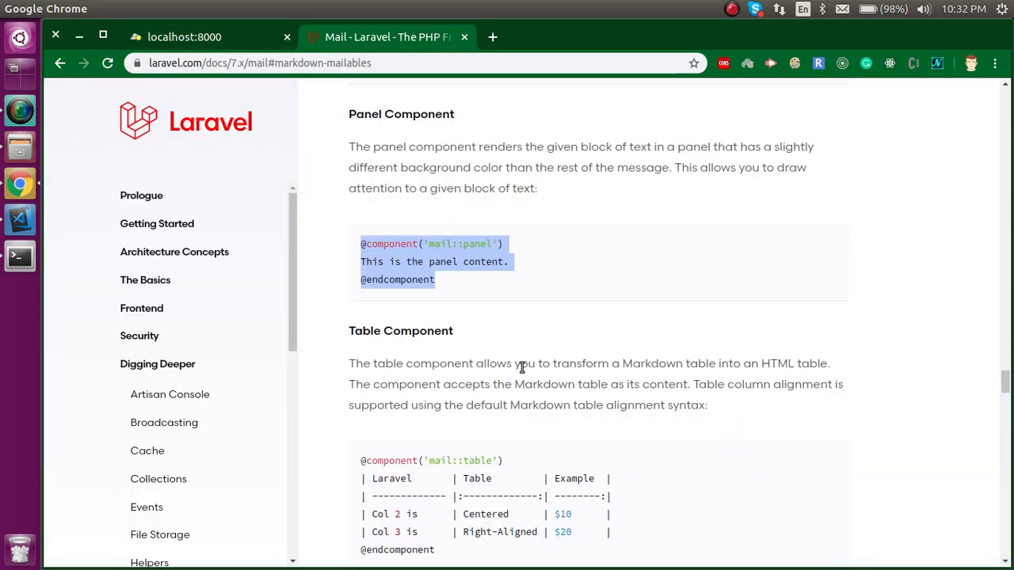
{"action": "scroll", "scroll_direction": "down", "scroll_amount": 3}
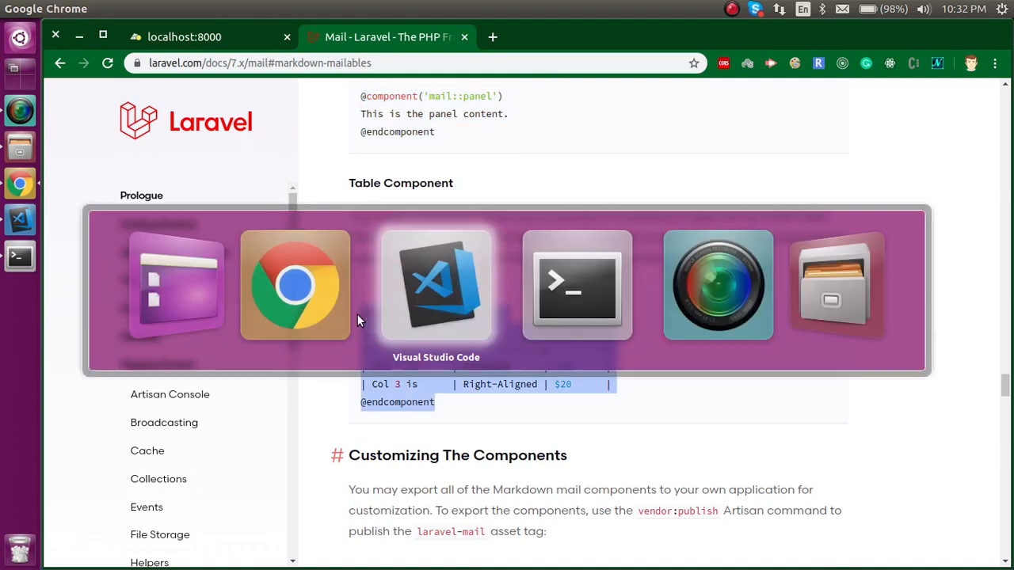
{"action": "left_click", "coordinate": [435, 285]}
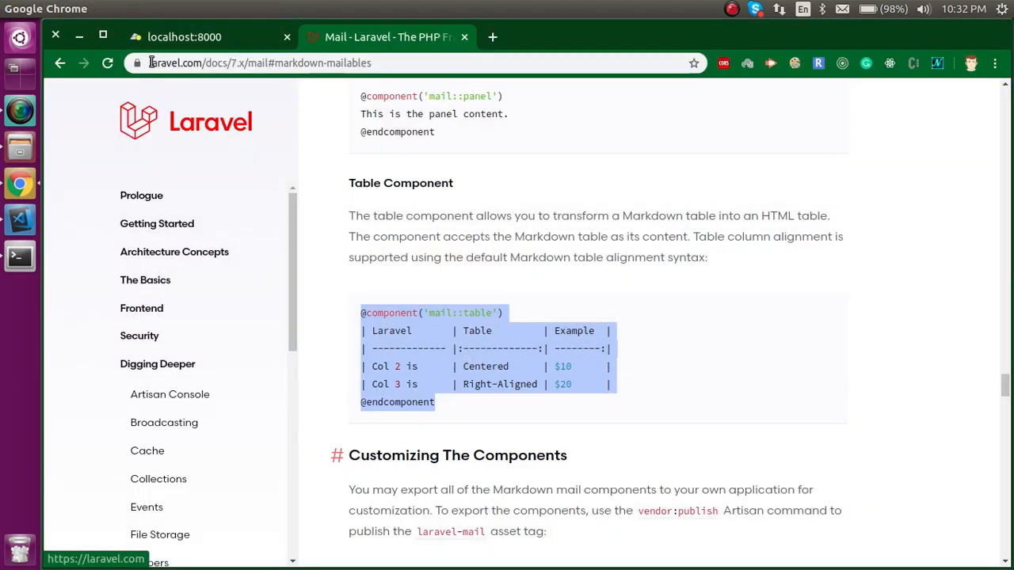
{"action": "left_click", "coordinate": [184, 37]}
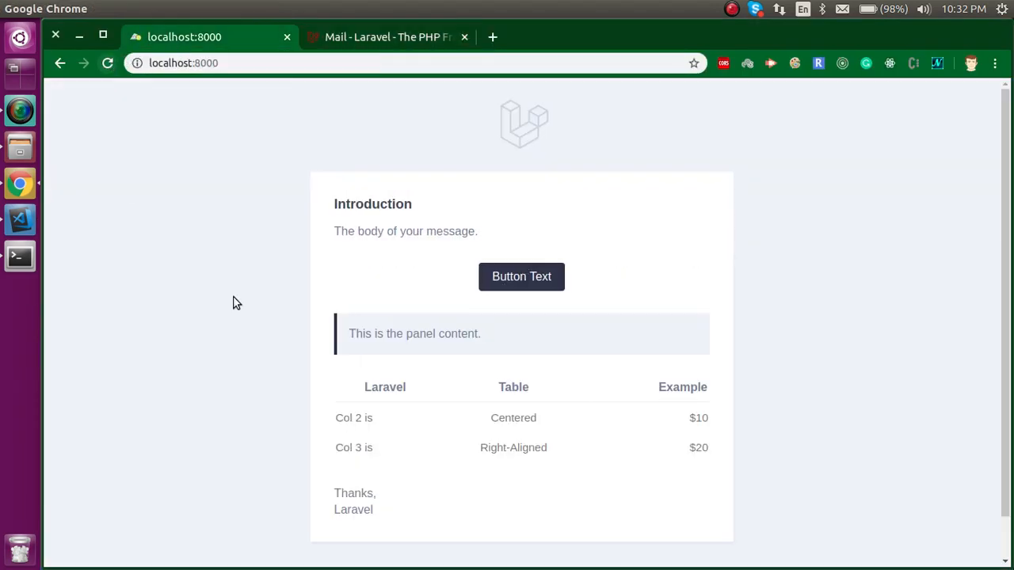
{"action": "scroll", "scroll_direction": "down", "scroll_amount": 3}
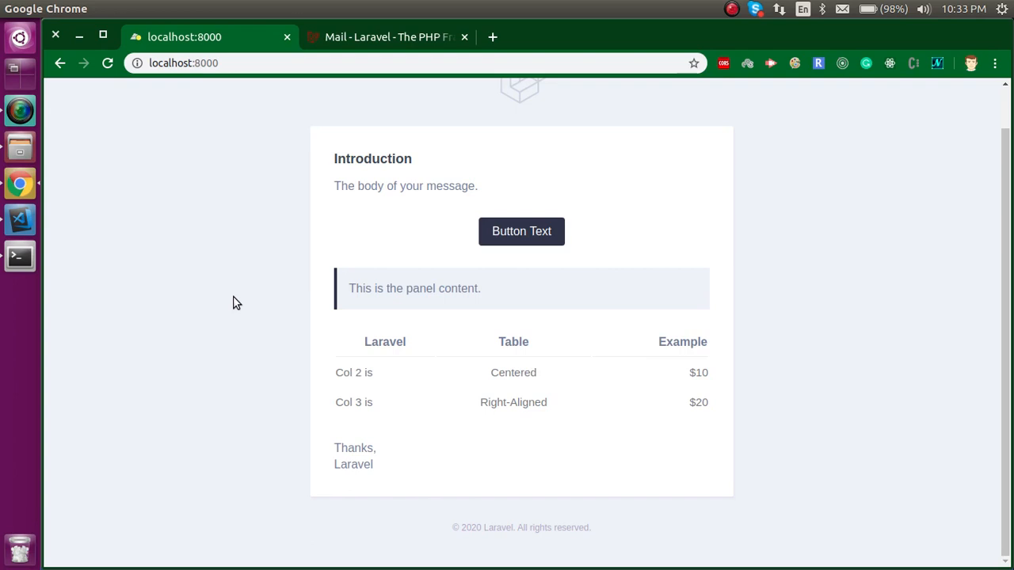
{"action": "mouse_move", "coordinate": [654, 163]}
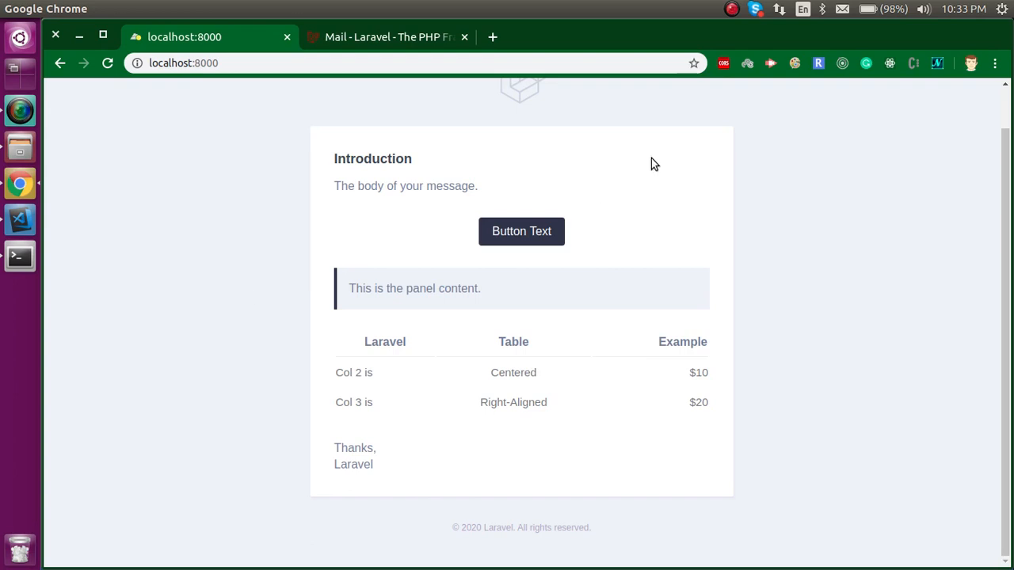